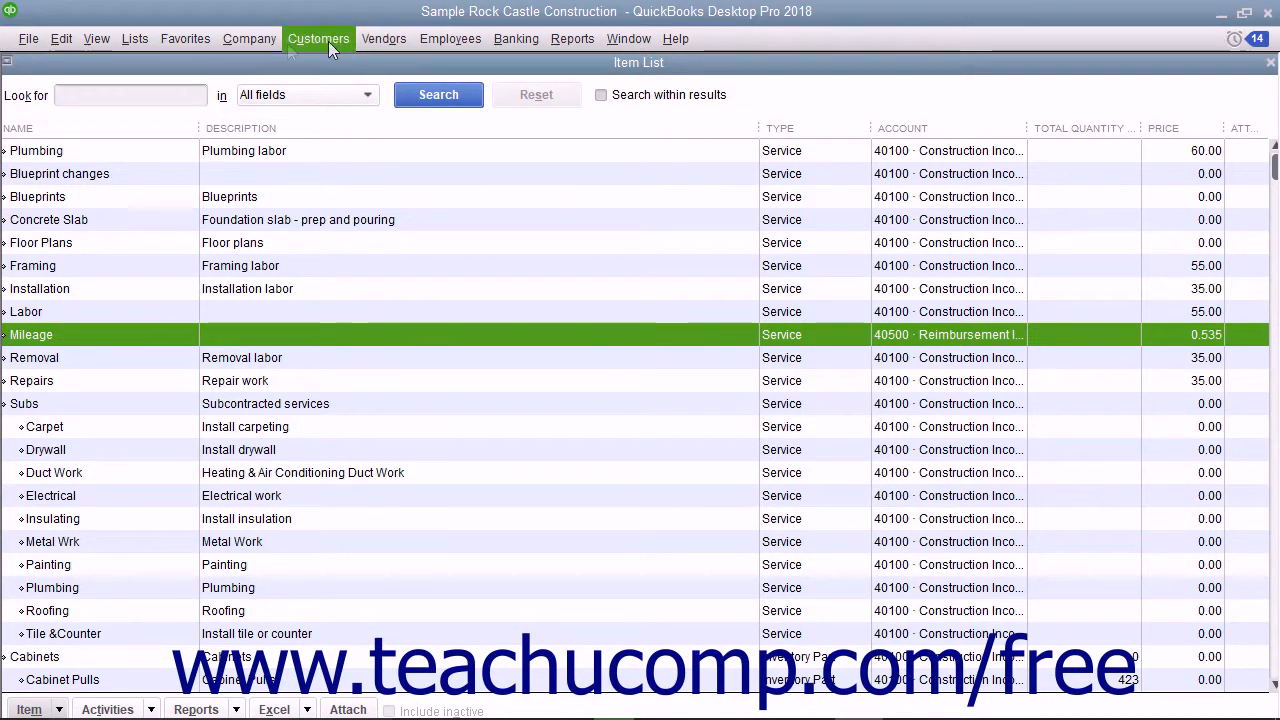
- Choose Enter Vehicle Mileage from the Company menu
click(249, 38)
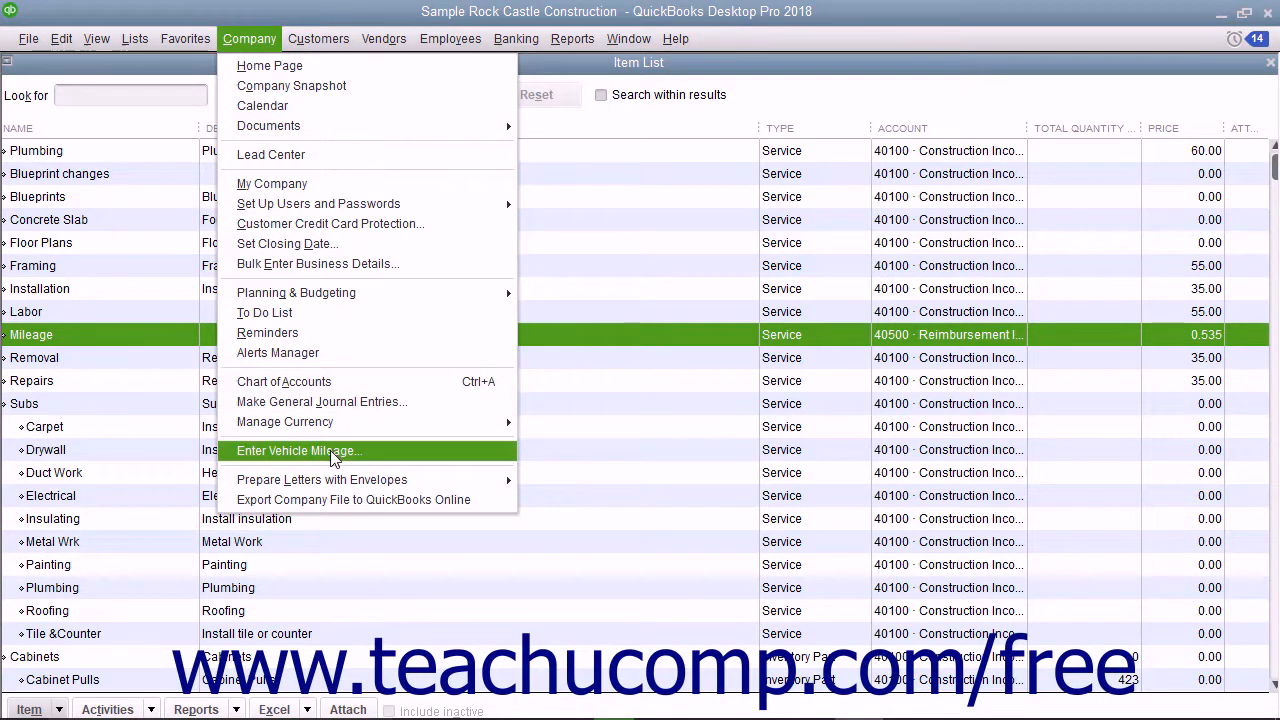
click(298, 451)
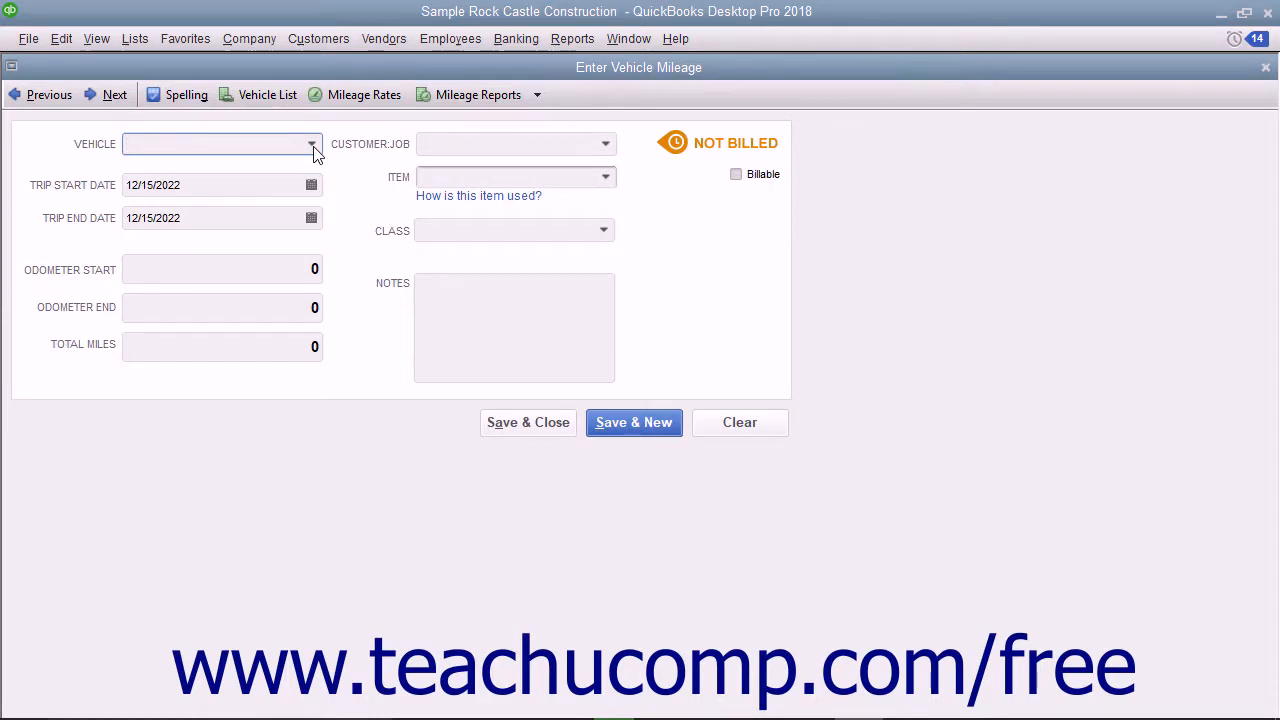
- Pick 2002 Ford Truck from the Vehicle drop-down for this trip
click(312, 143)
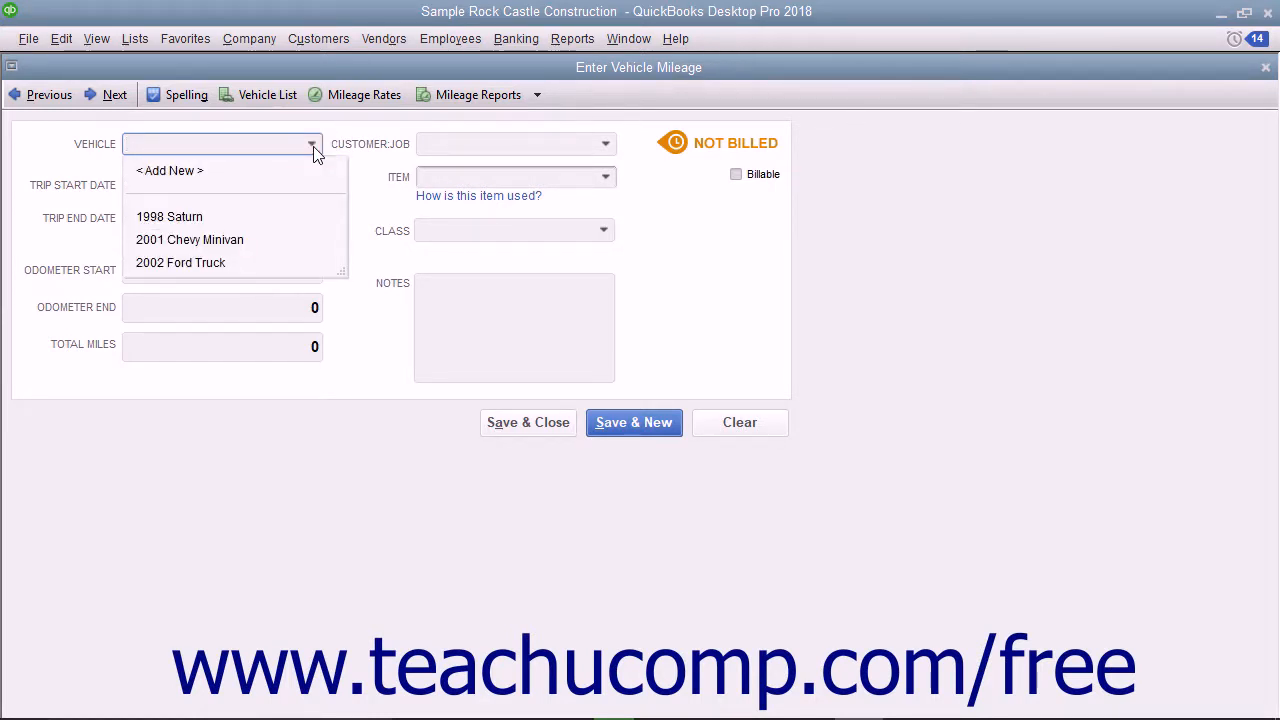
click(180, 262)
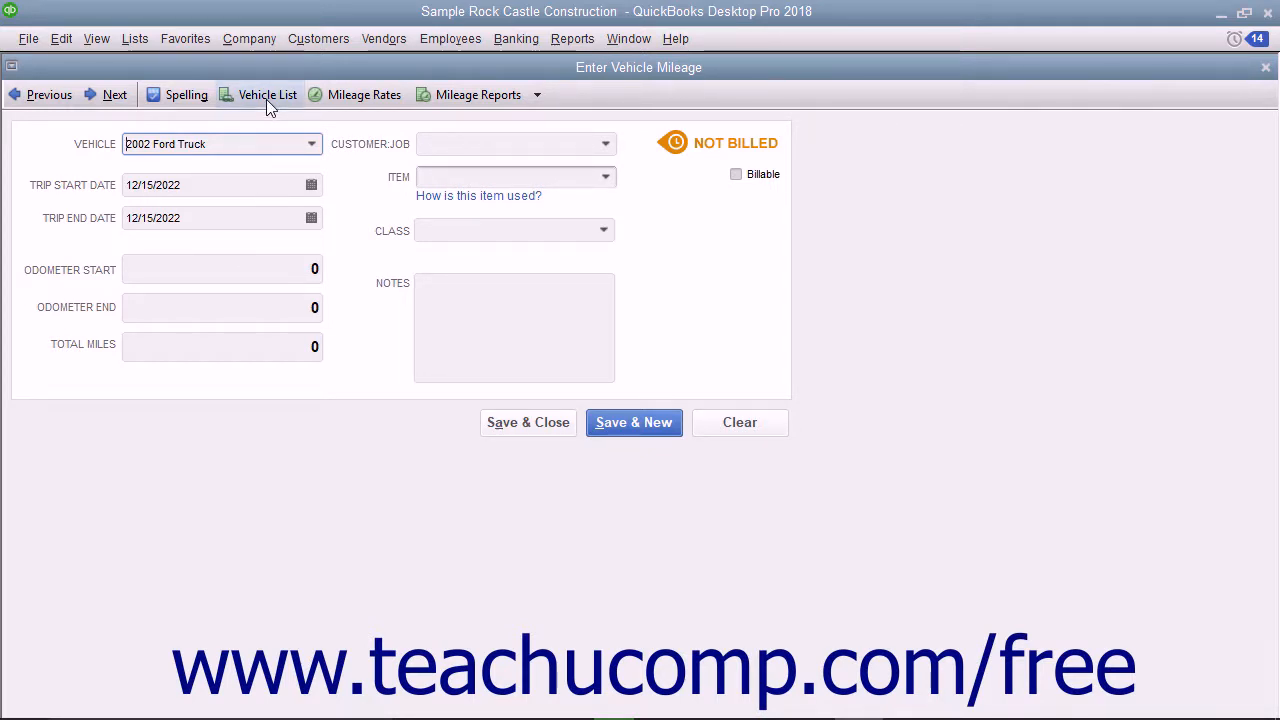
click(267, 94)
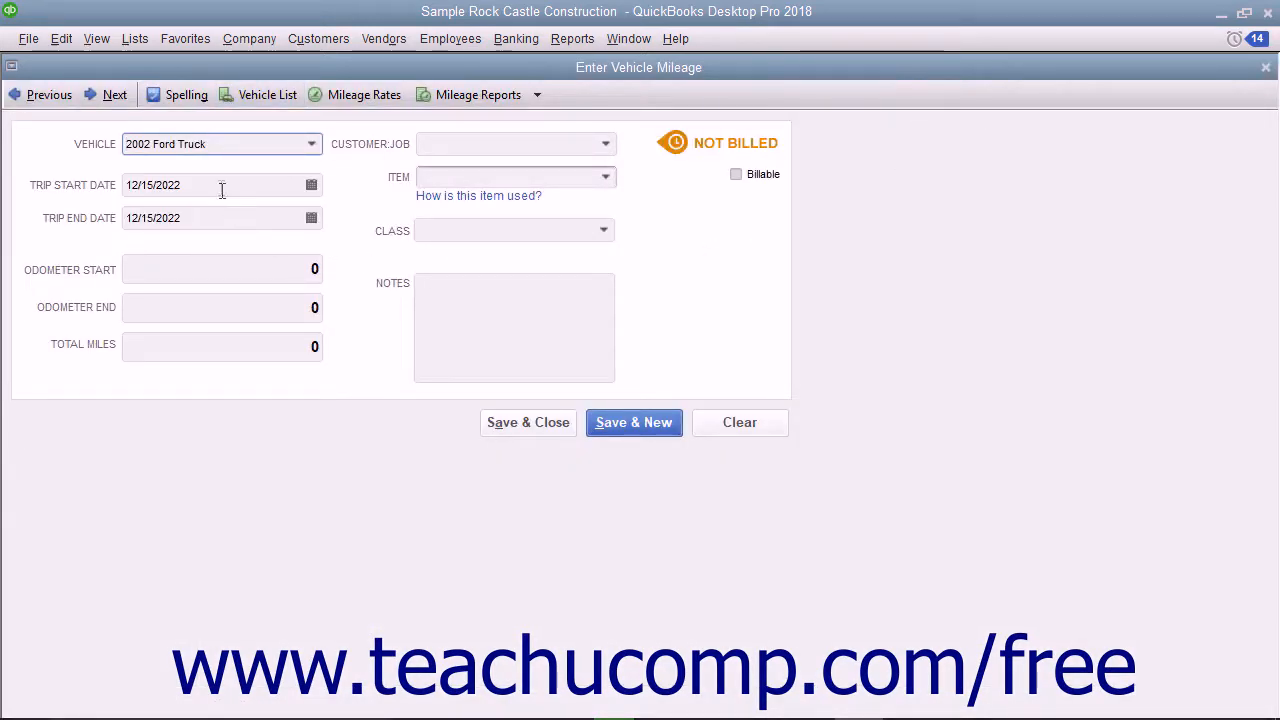
- Set both Trip Start Date and Trip End Date to 12/16/2022
click(311, 184)
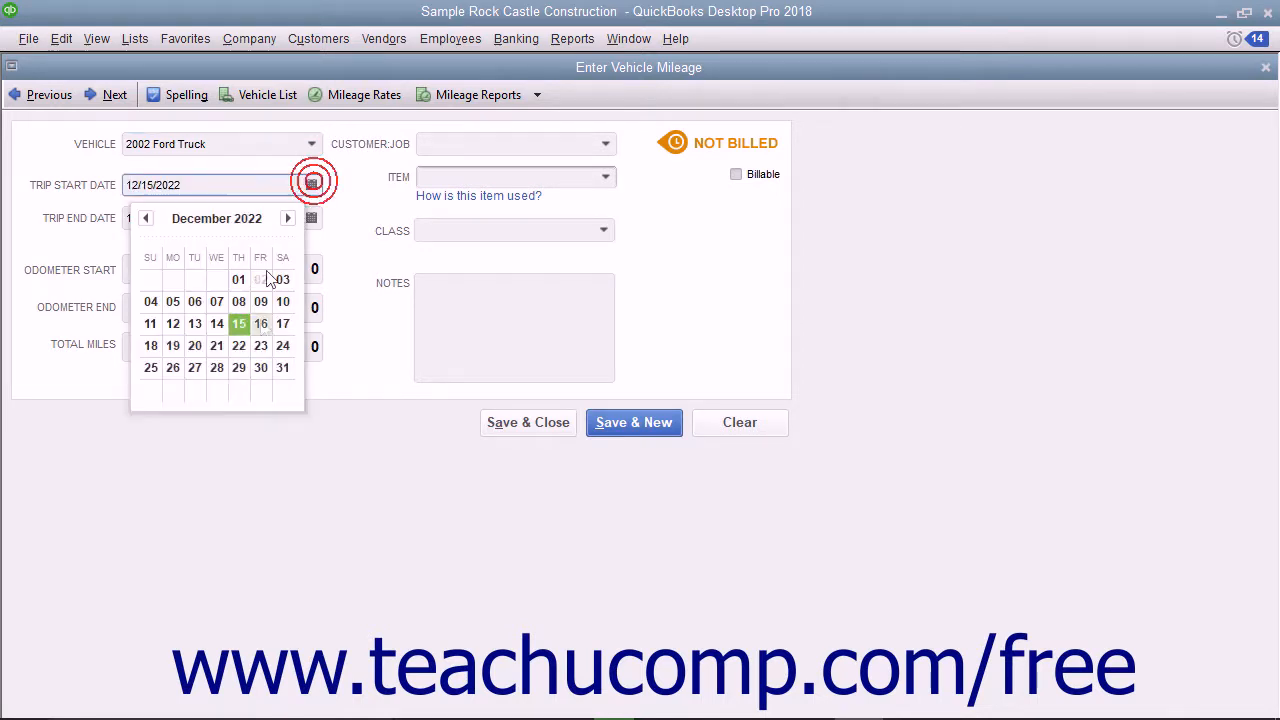
click(261, 323)
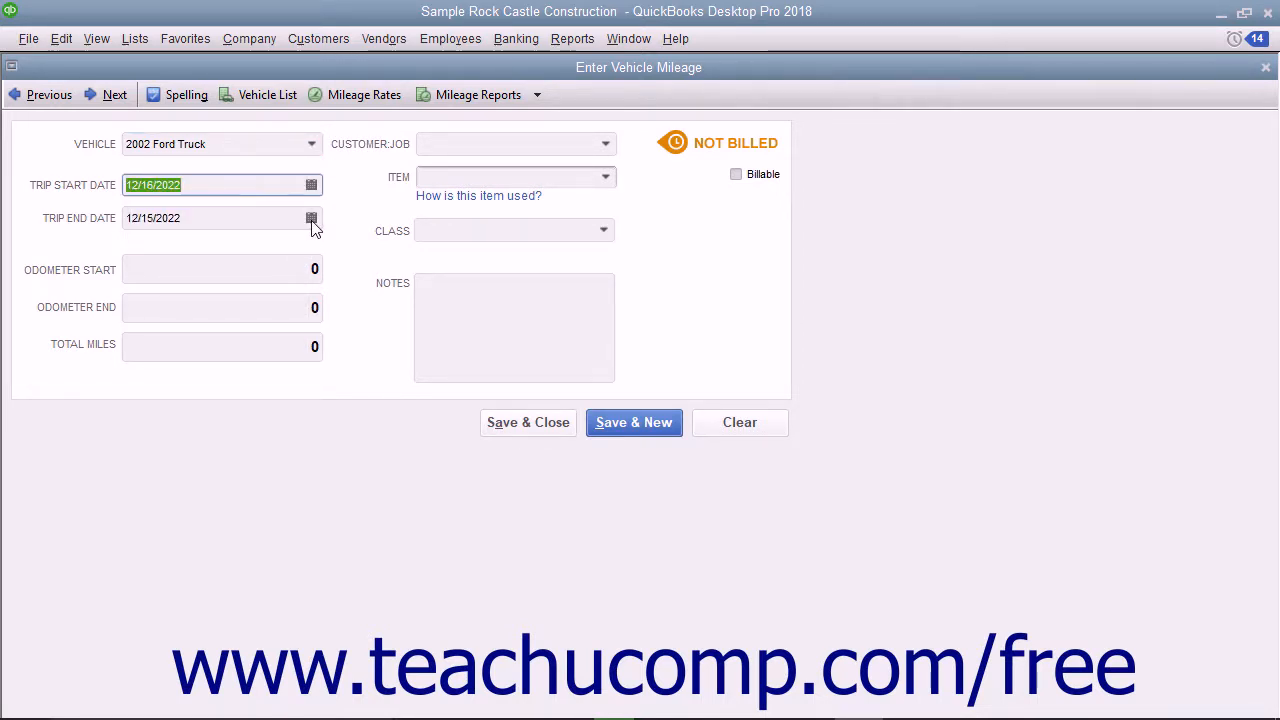
click(311, 218)
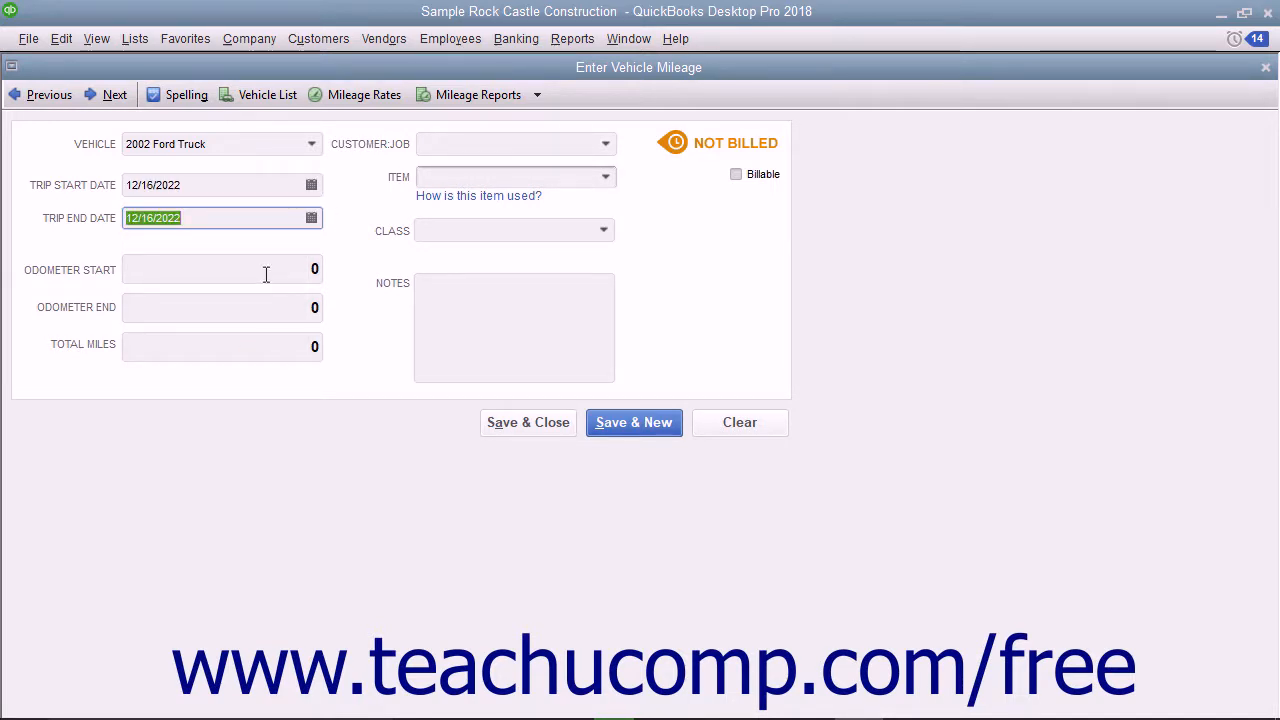
- Enter 50 in Total Miles, skipping the odometer readings
click(220, 269)
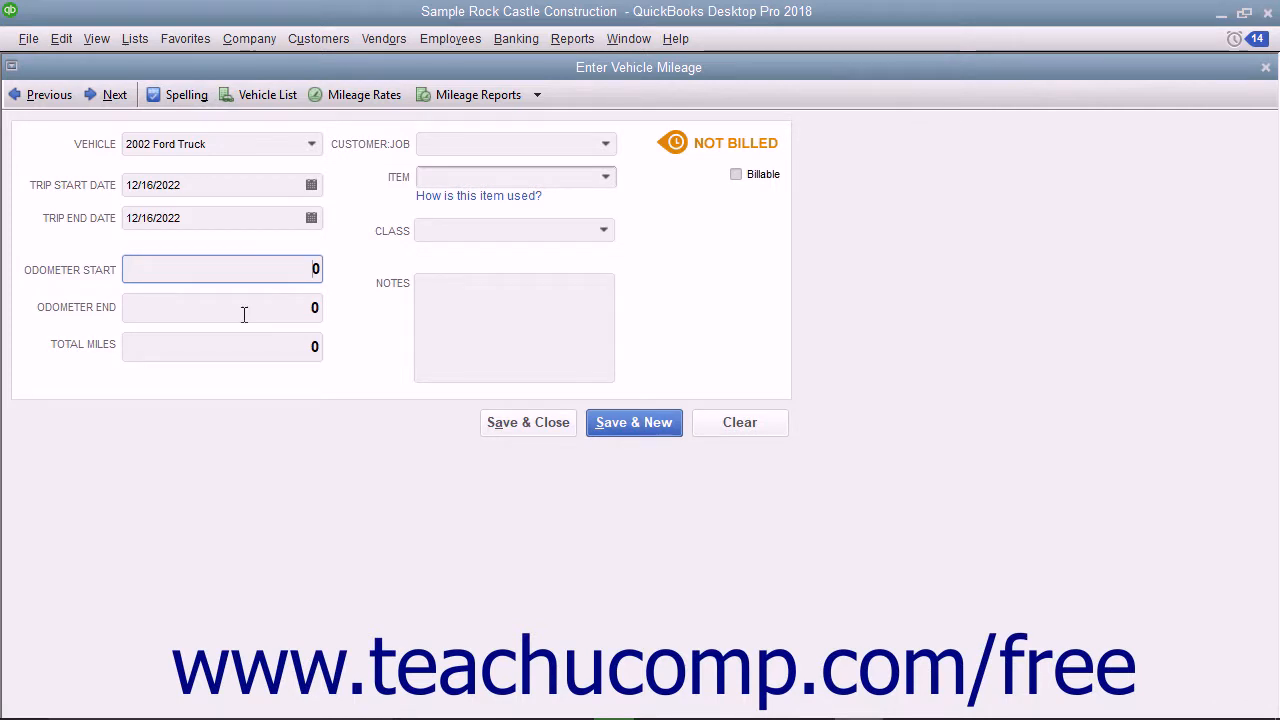
click(222, 307)
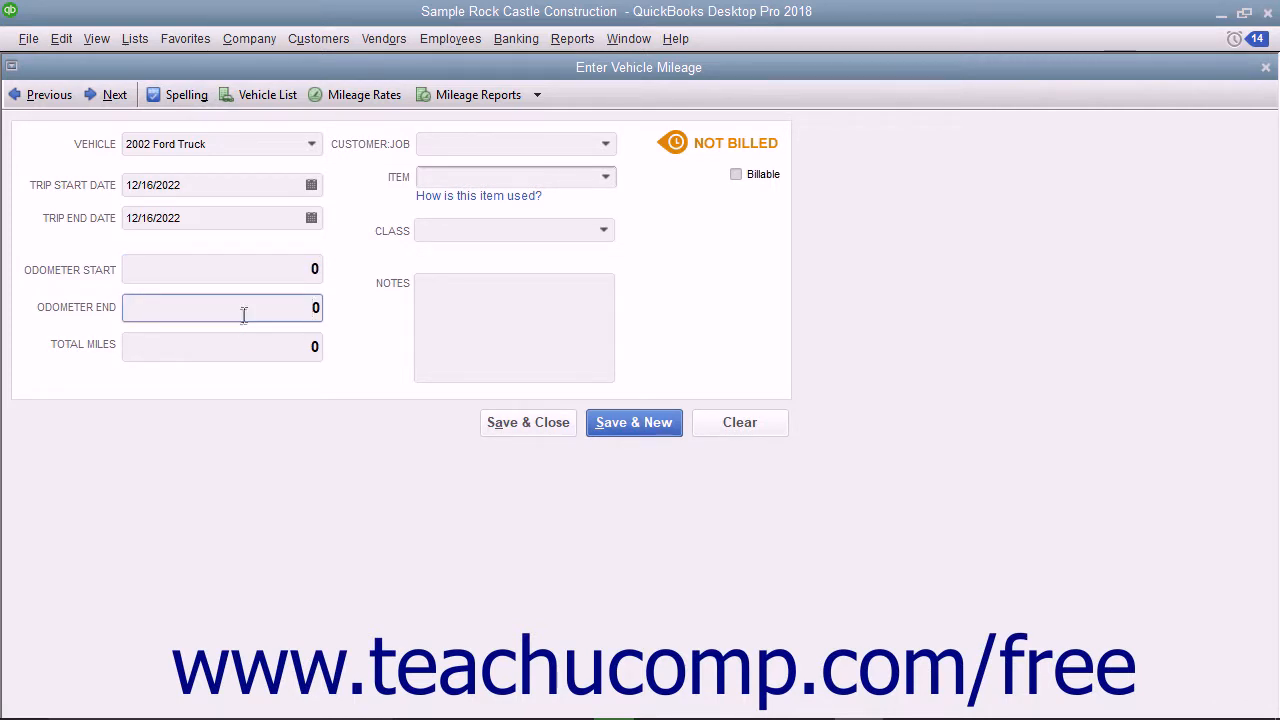
click(220, 346)
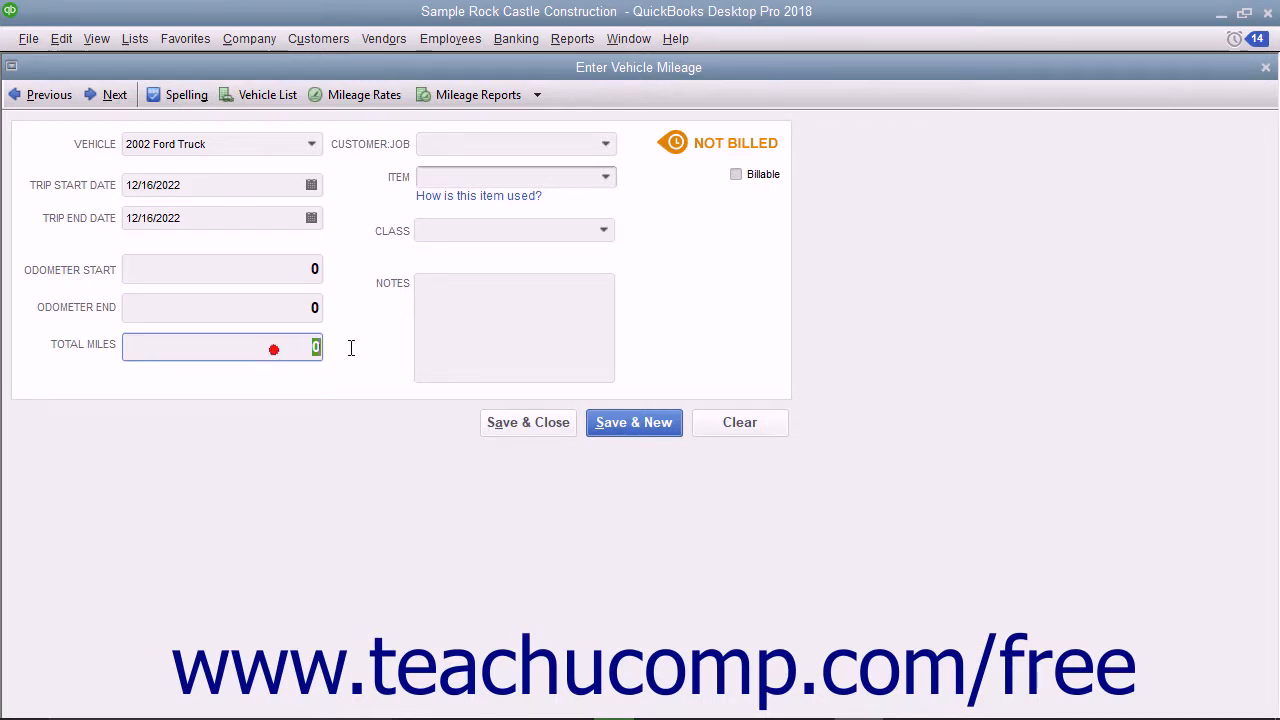
mouse_move(372, 348)
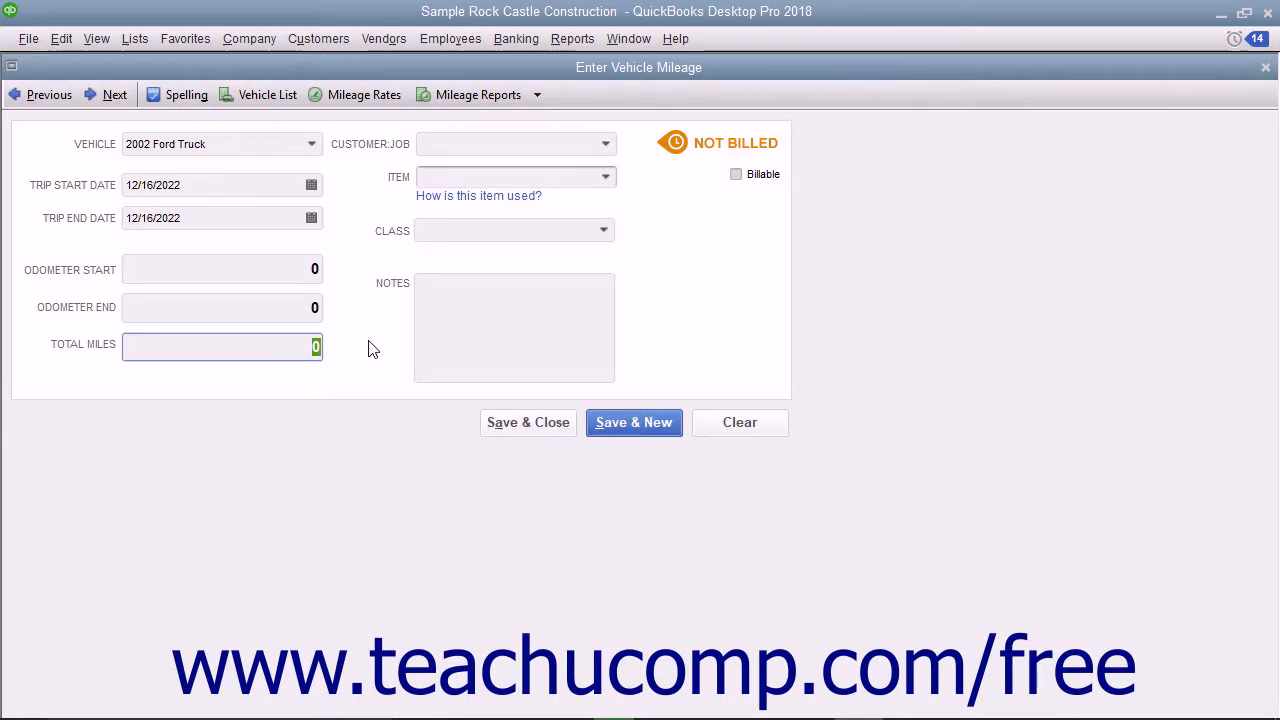
text(50)
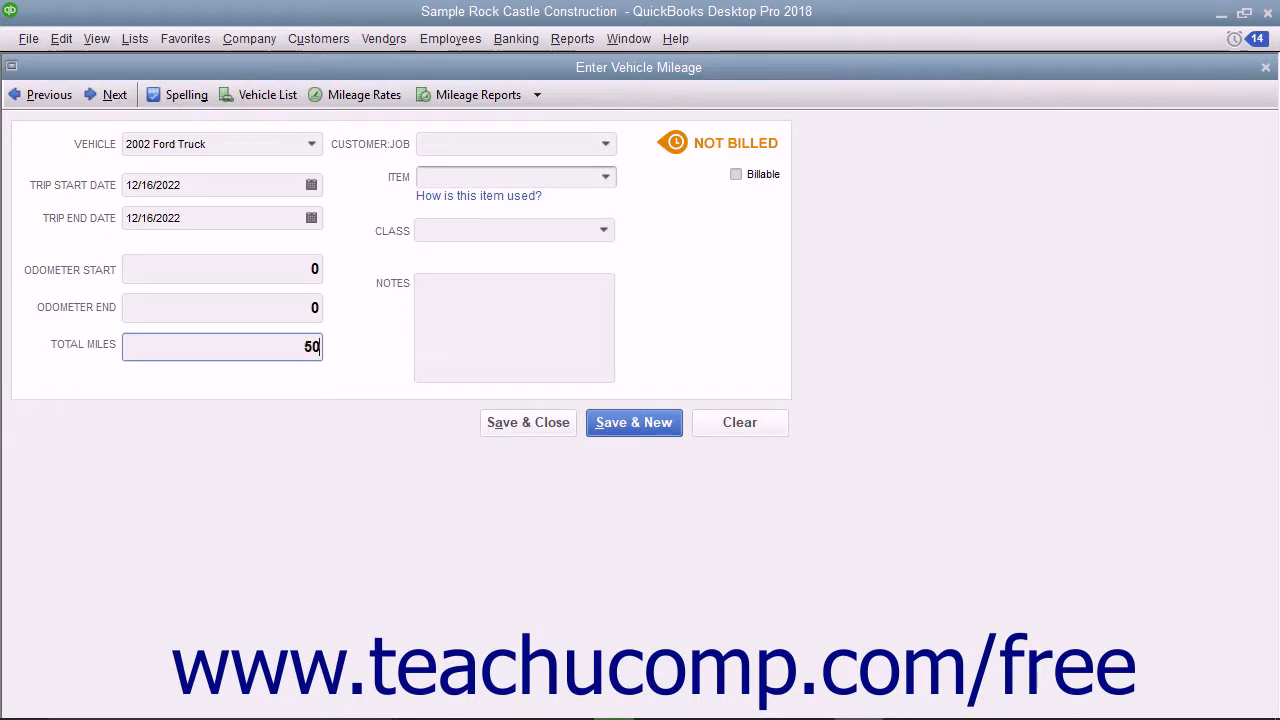
mouse_move(372, 348)
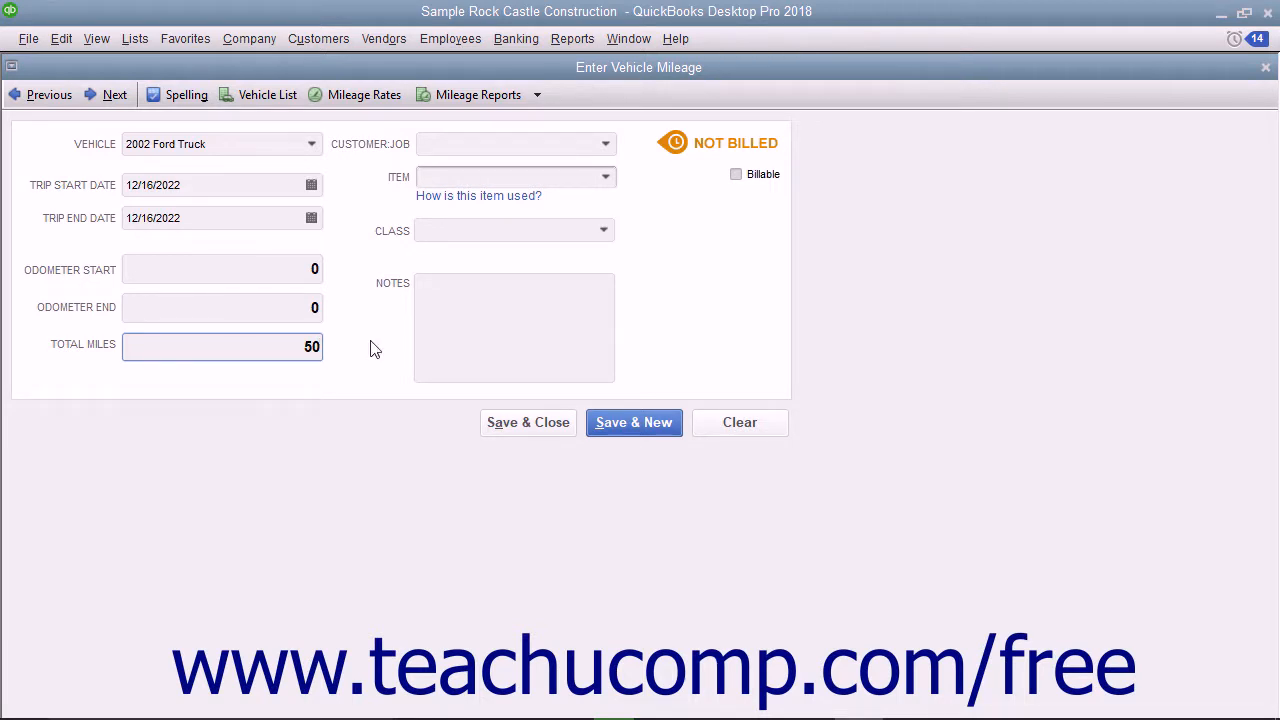
mouse_move(547, 238)
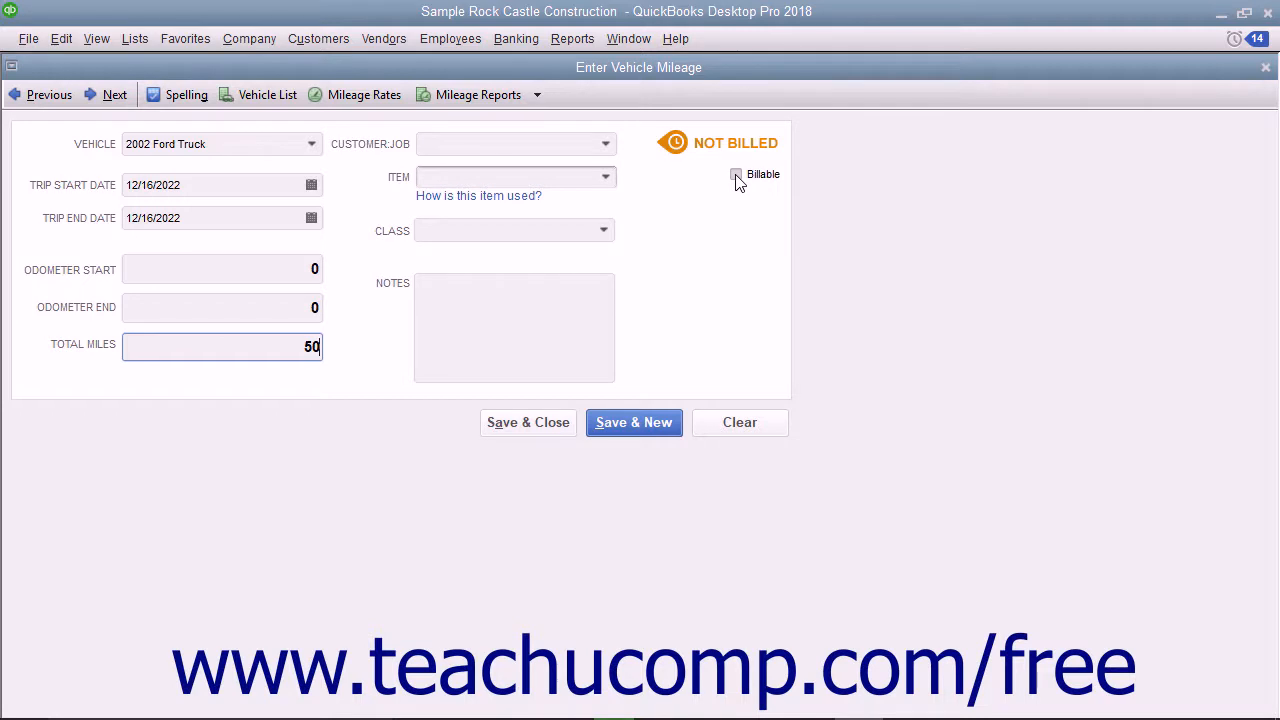
click(736, 174)
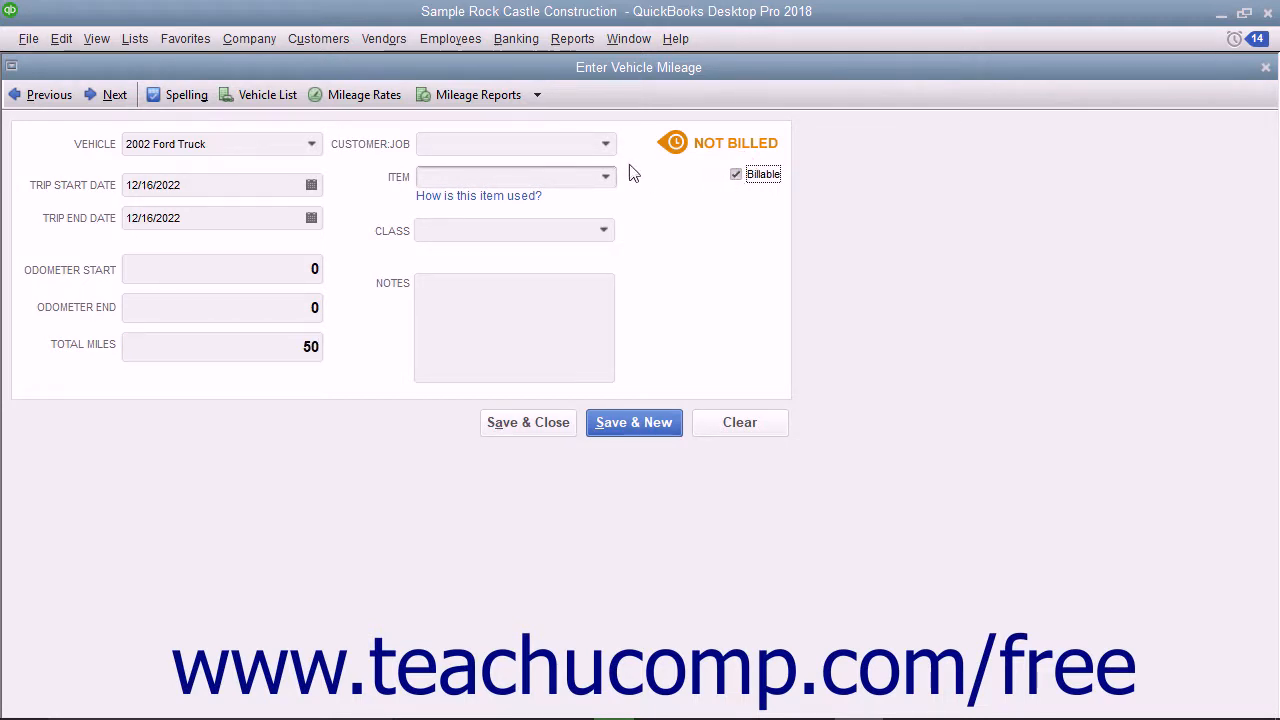
mouse_move(607, 150)
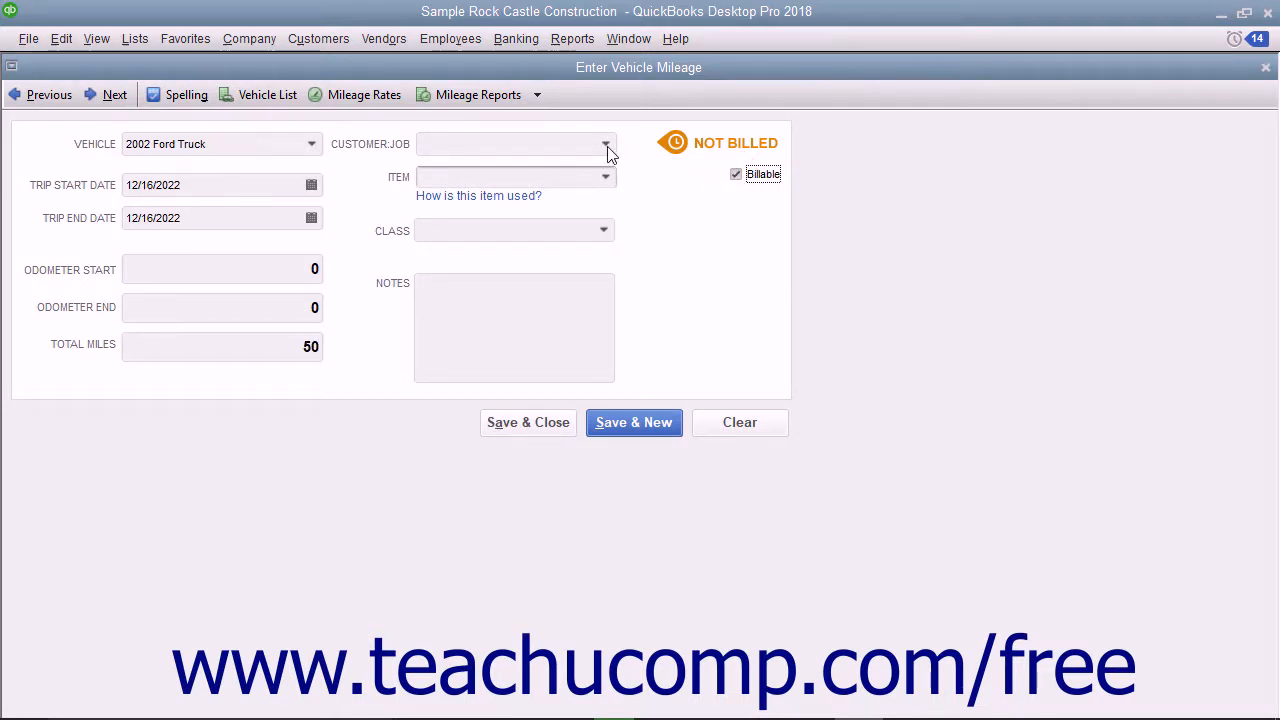
click(604, 144)
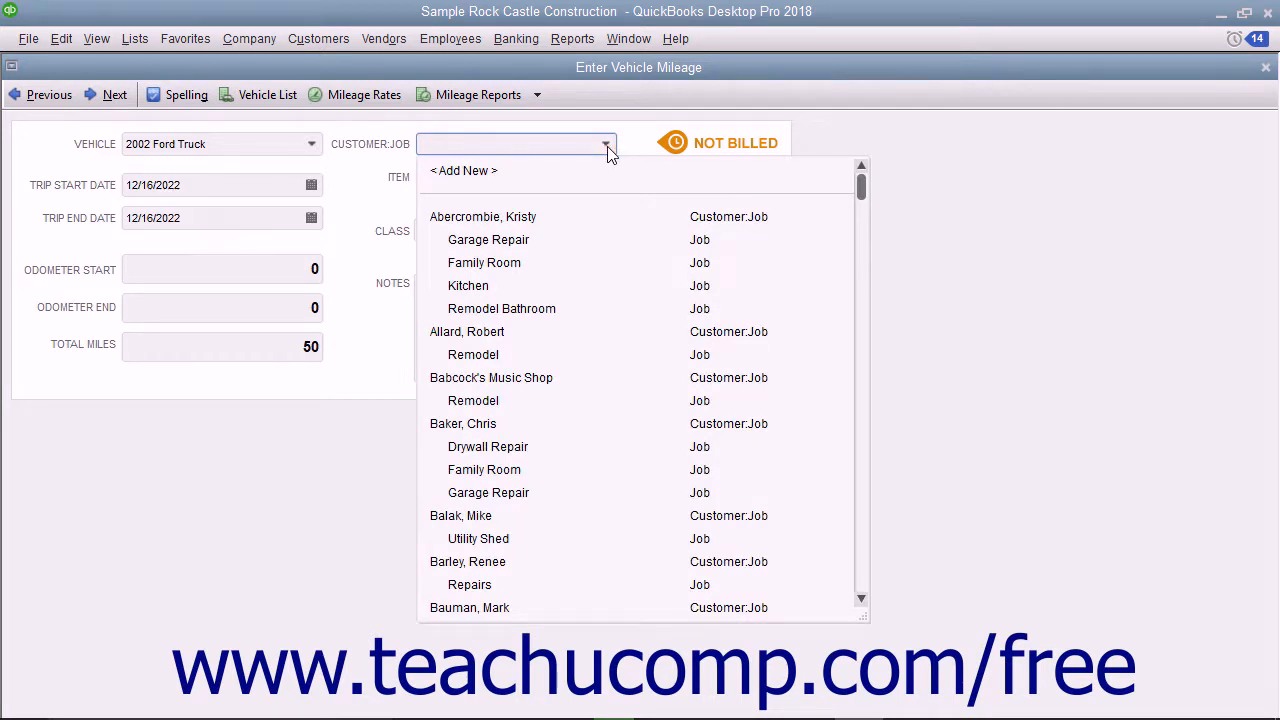
scroll(down, 3)
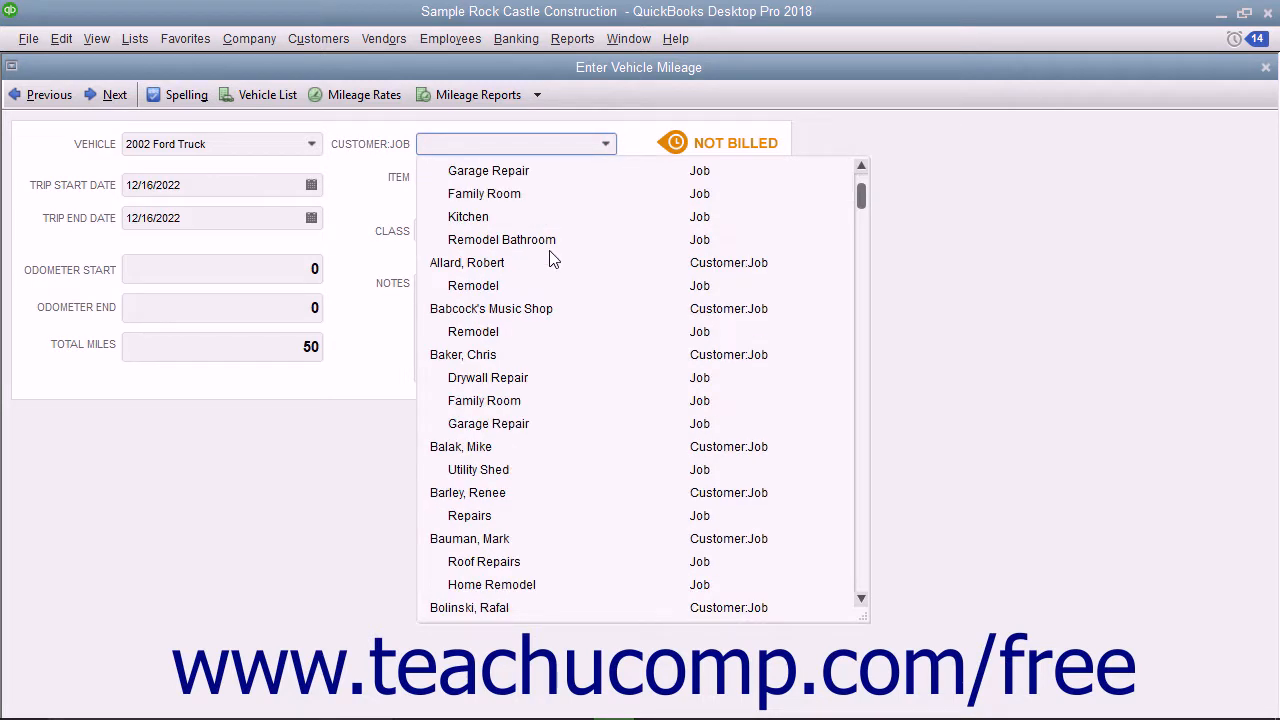
click(484, 561)
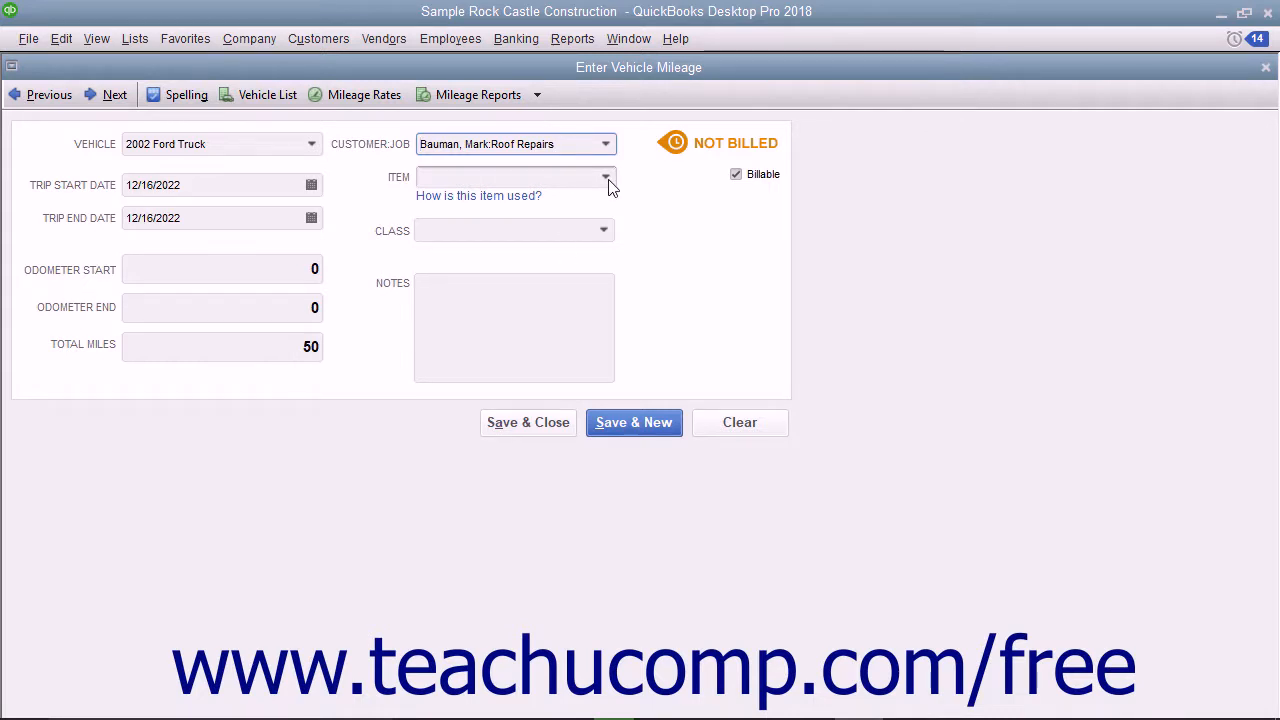
click(605, 177)
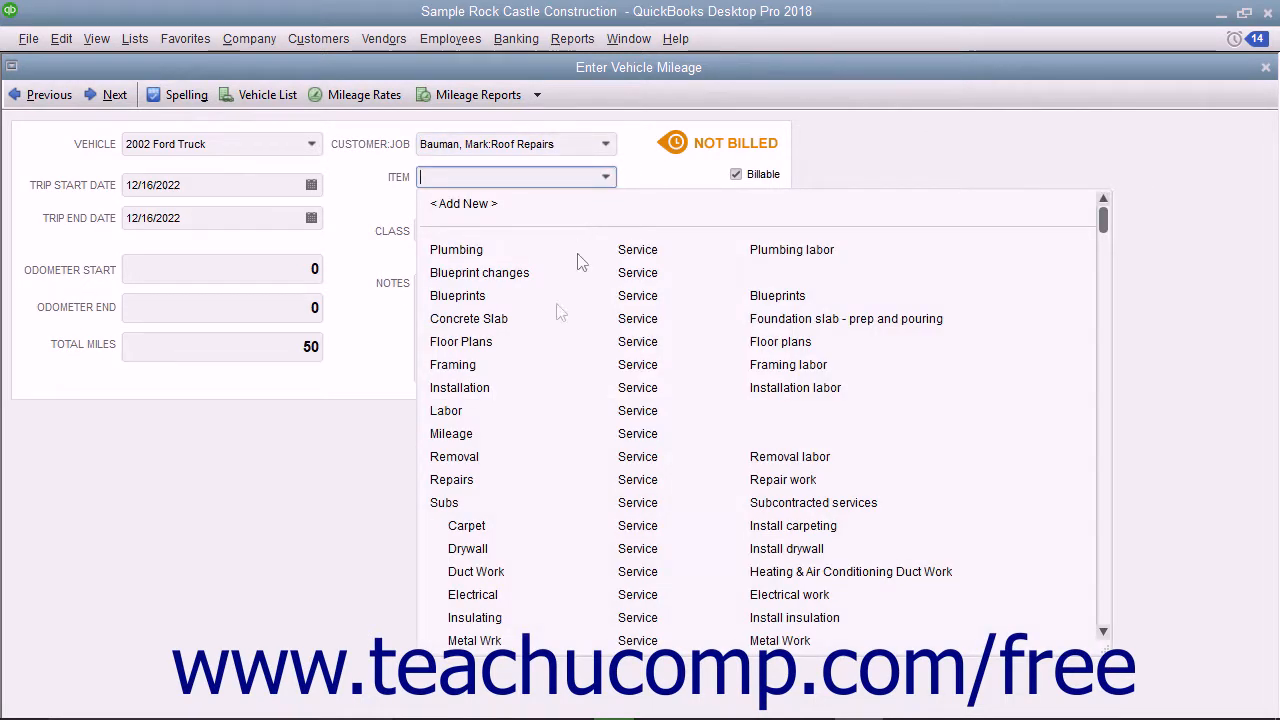
click(451, 433)
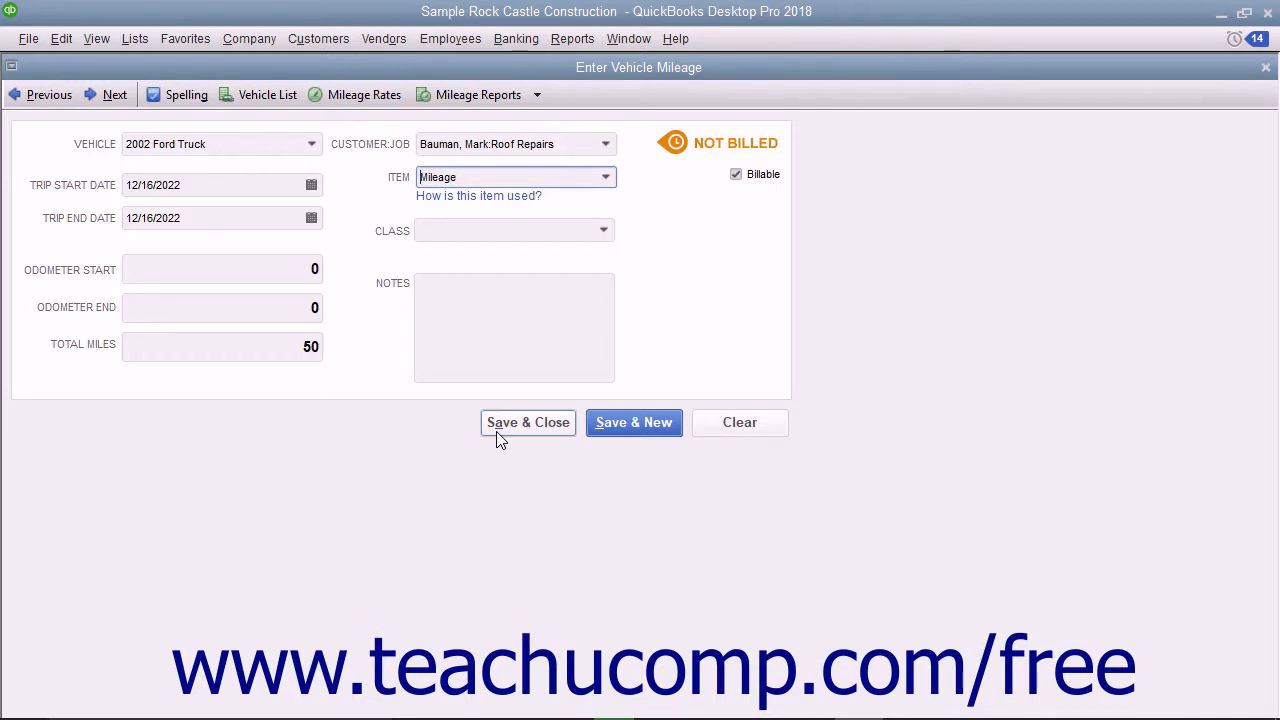
- Place the cursor in the trip's empty Notes box
click(513, 328)
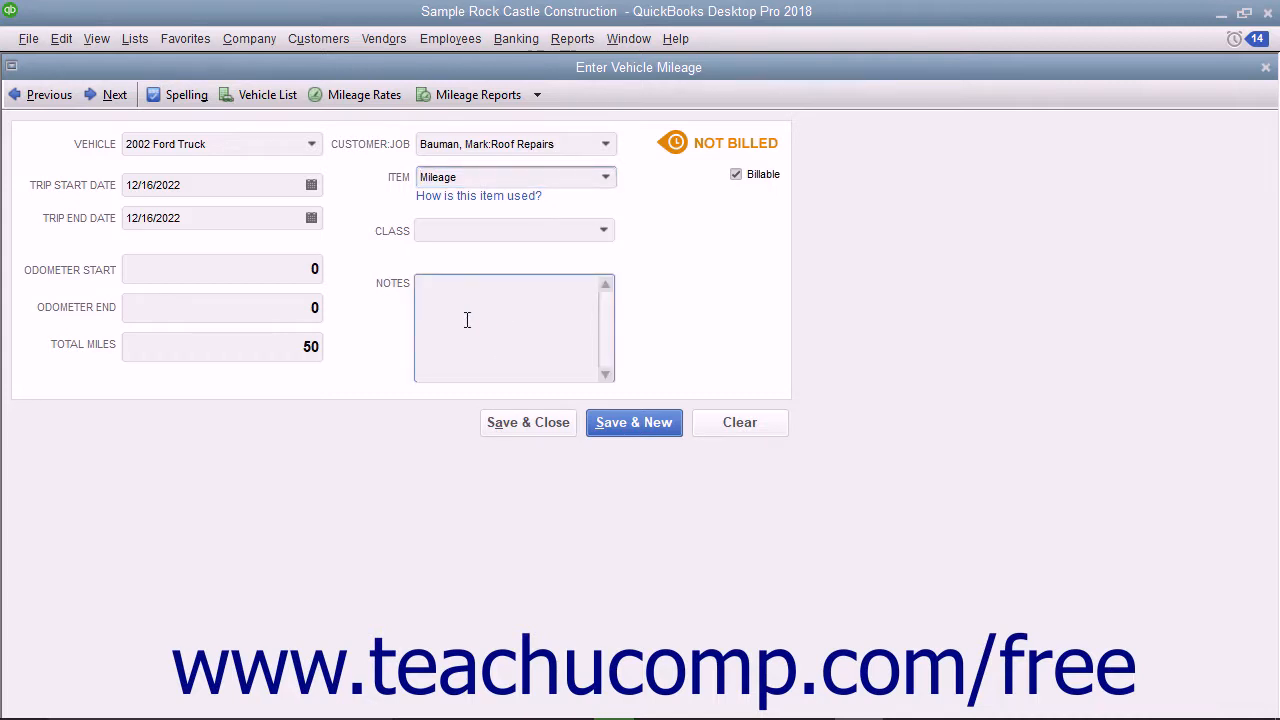
mouse_move(527, 422)
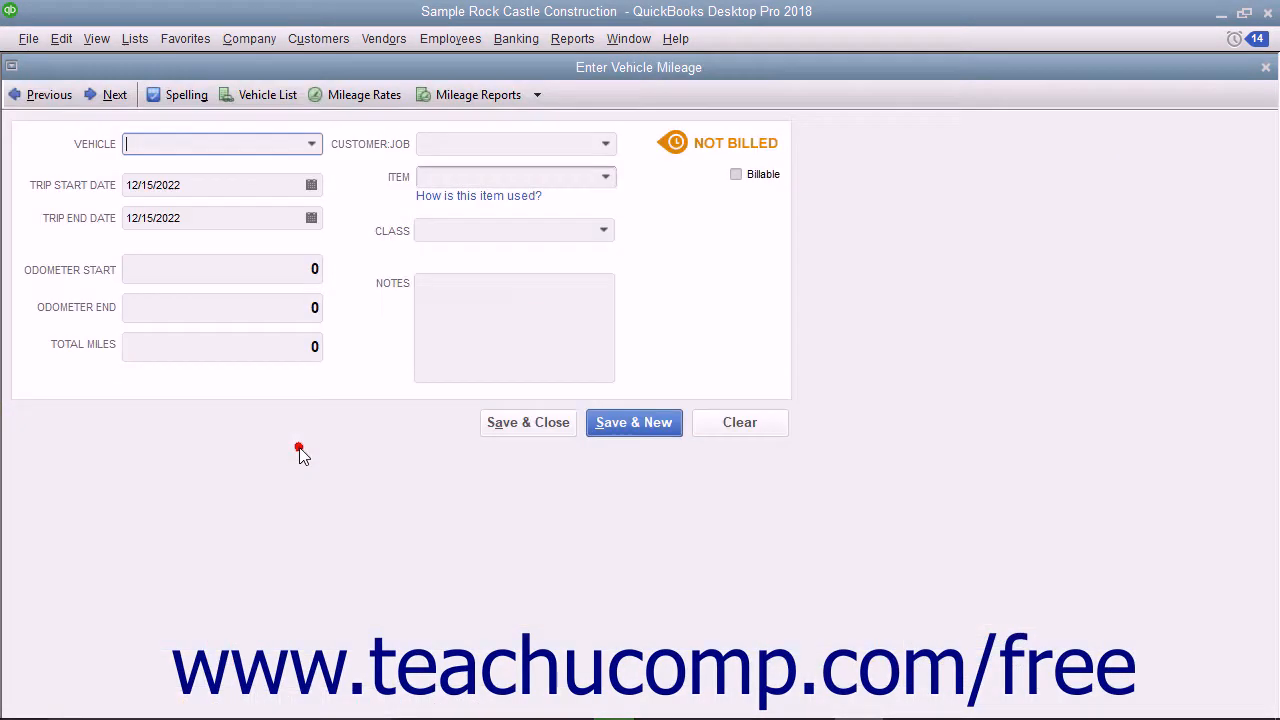
mouse_move(360, 103)
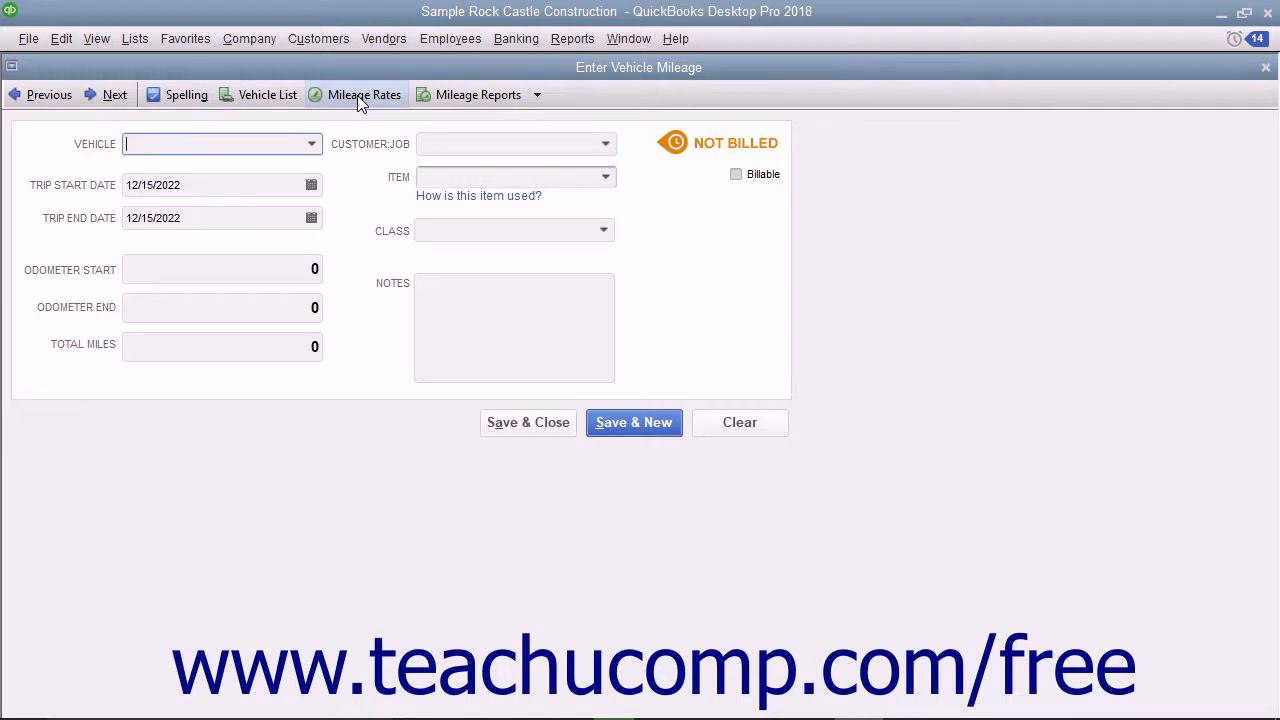
click(364, 94)
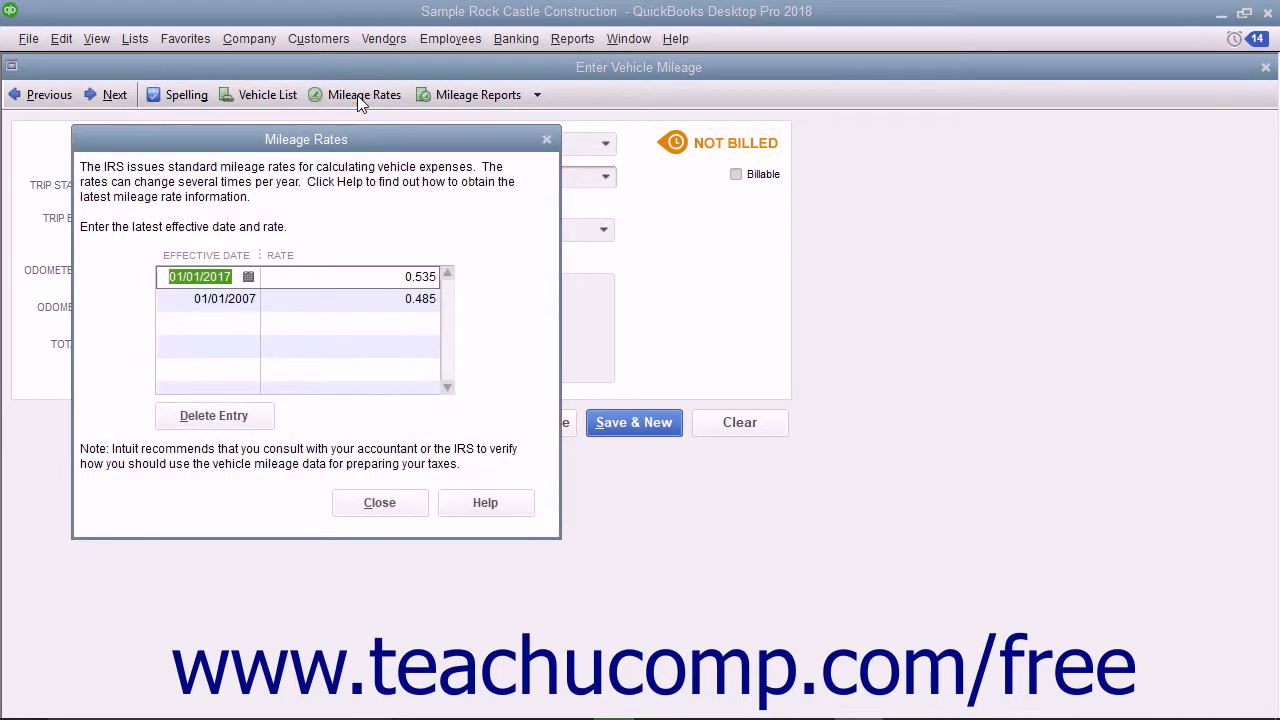
mouse_move(306, 147)
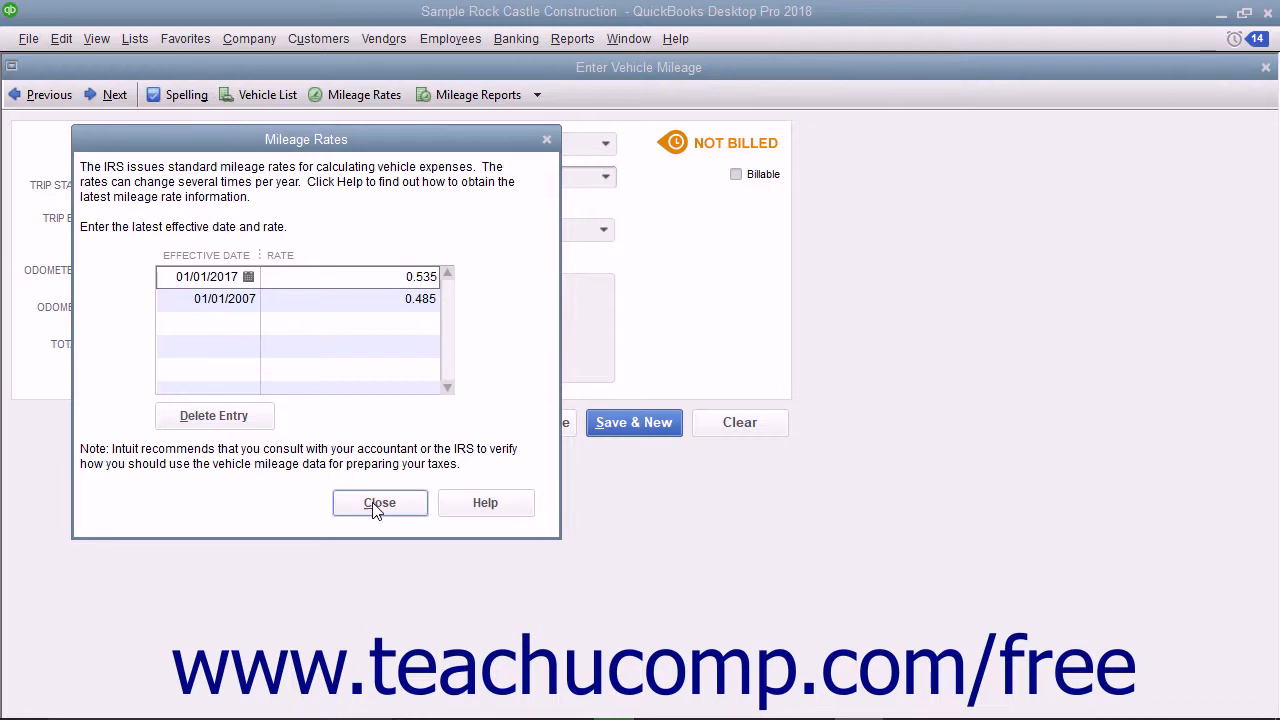
click(379, 502)
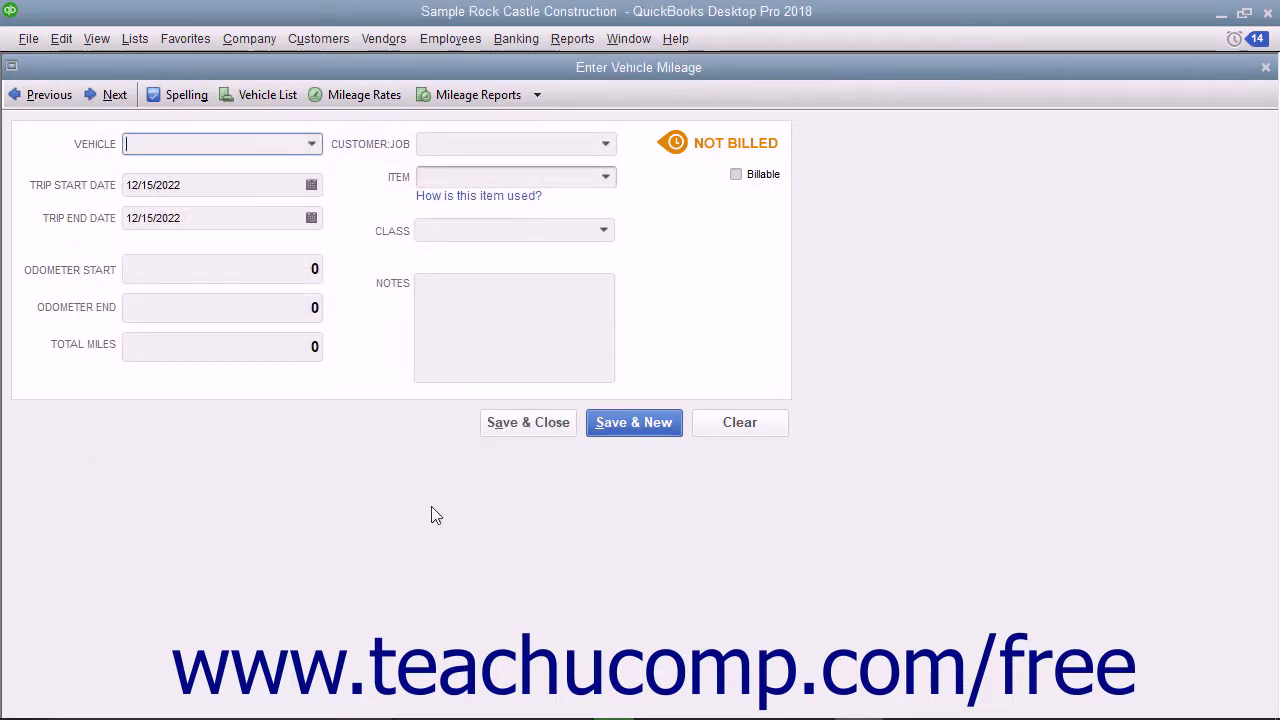